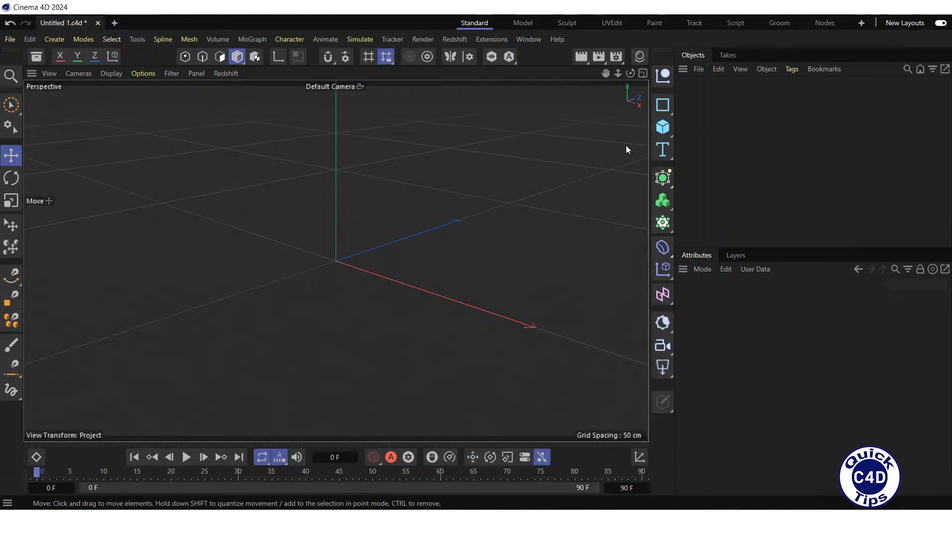
# Add a default Cube primitive to the empty scene
pyautogui.click(662, 127)
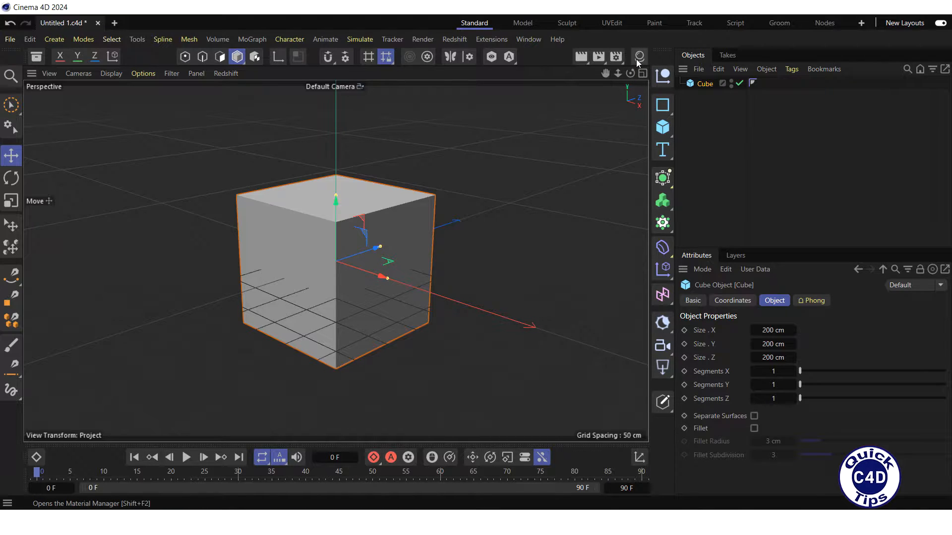
# Create a new Redshift material 'Mat' in the Material Manager and bring up its node graph
pyautogui.click(639, 55)
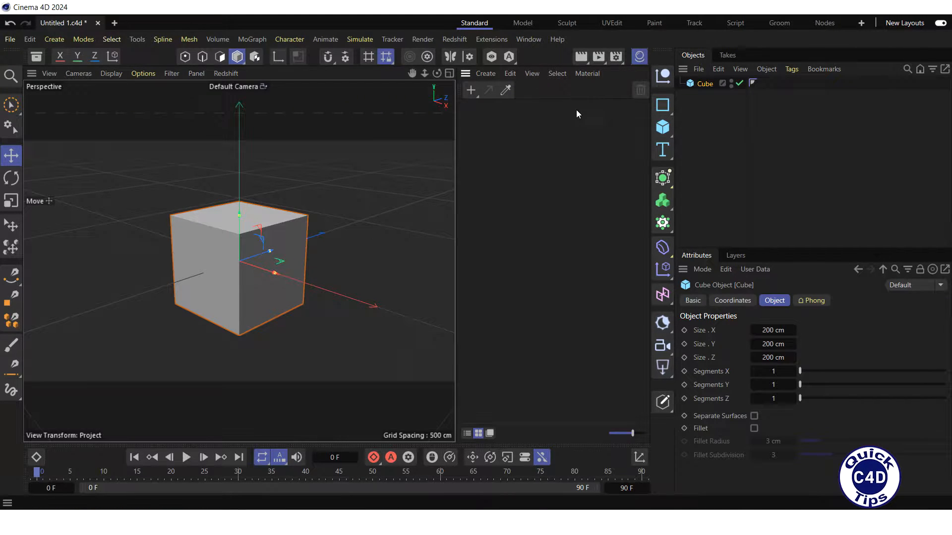
pyautogui.moveTo(471, 98)
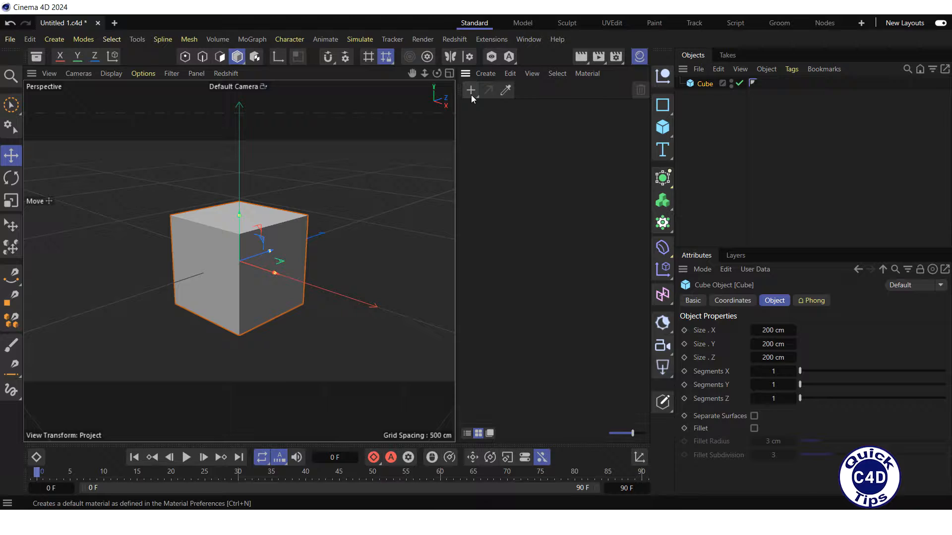
pyautogui.click(470, 90)
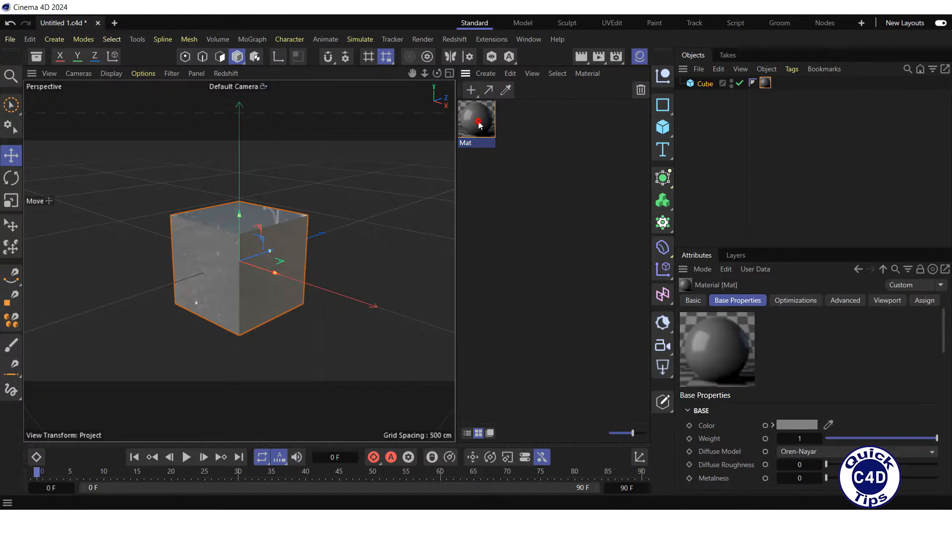
pyautogui.doubleClick(476, 119)
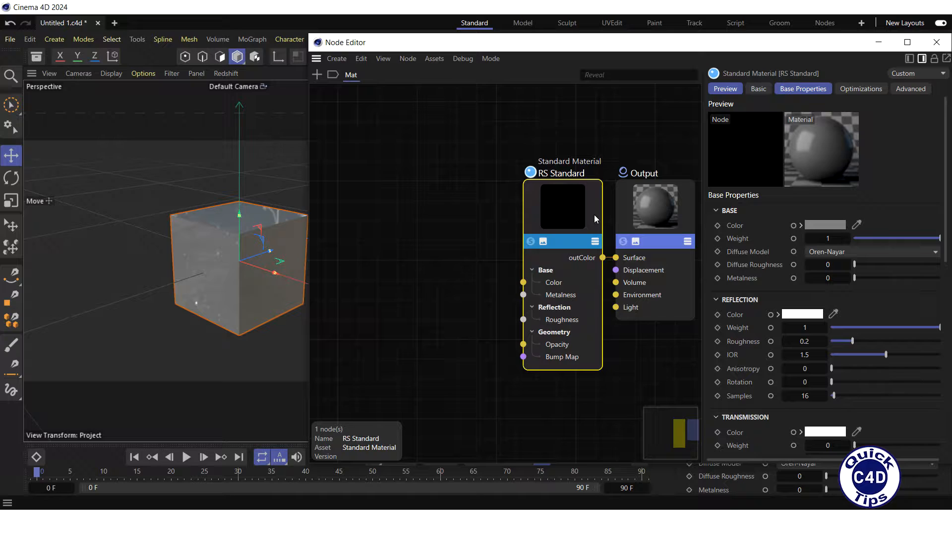
pyautogui.moveTo(383, 163)
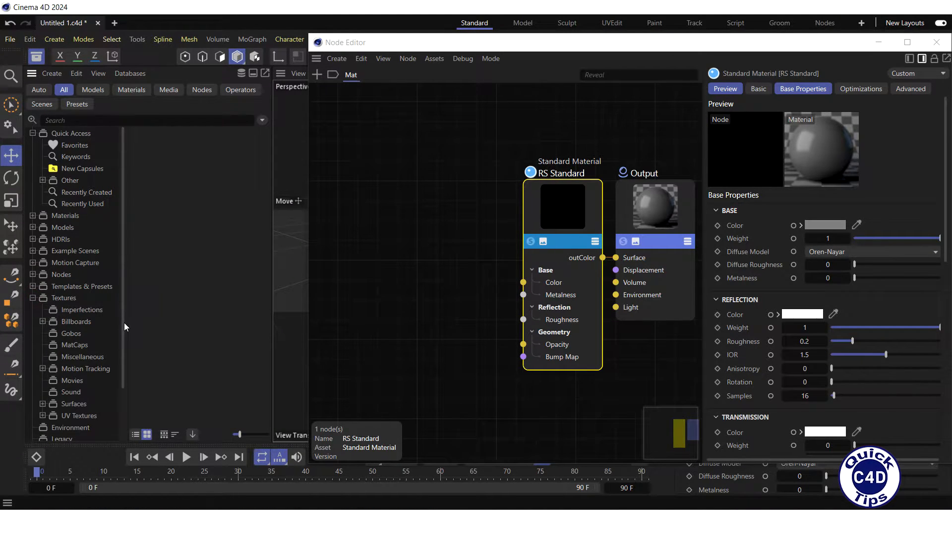
# Browse the Asset Browser to Textures > Surfaces > Redshift > Metal for a metal texture
pyautogui.scroll(-3)
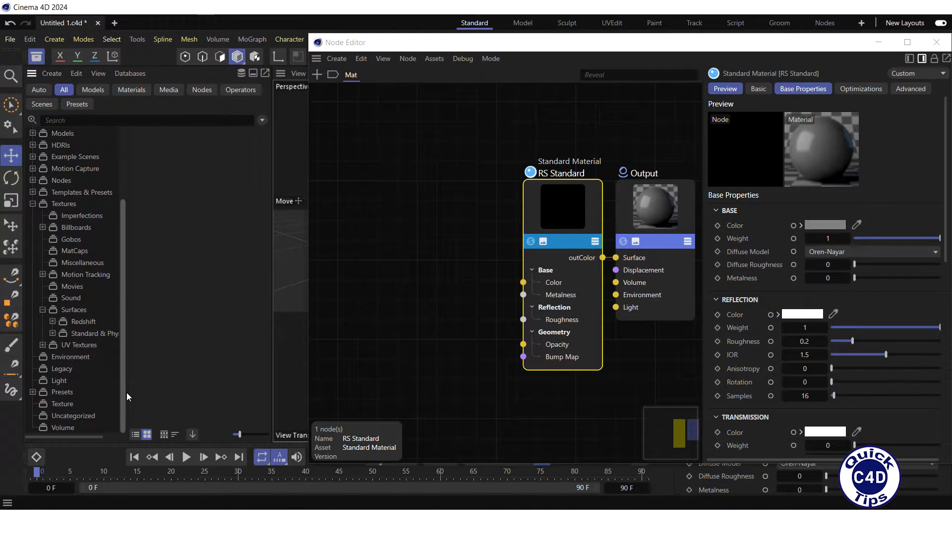
pyautogui.click(51, 321)
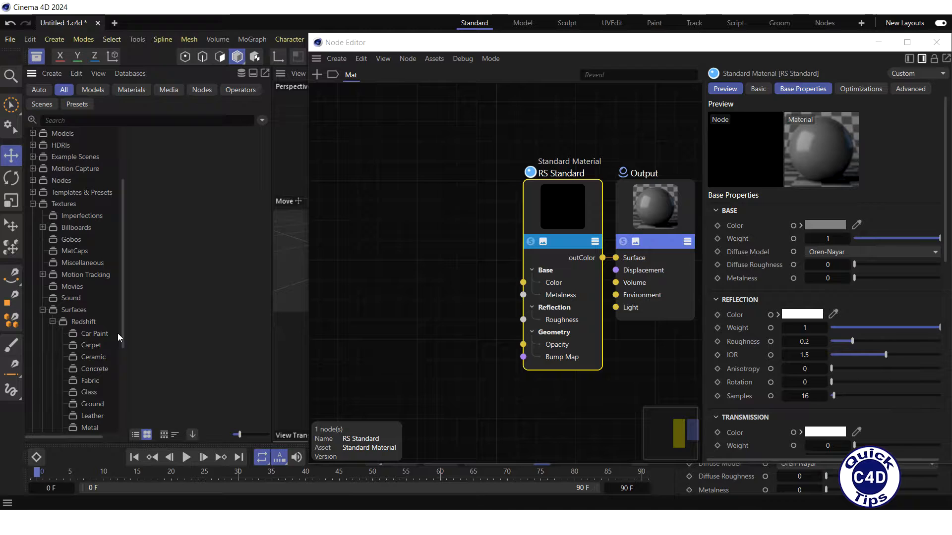
pyautogui.scroll(-3)
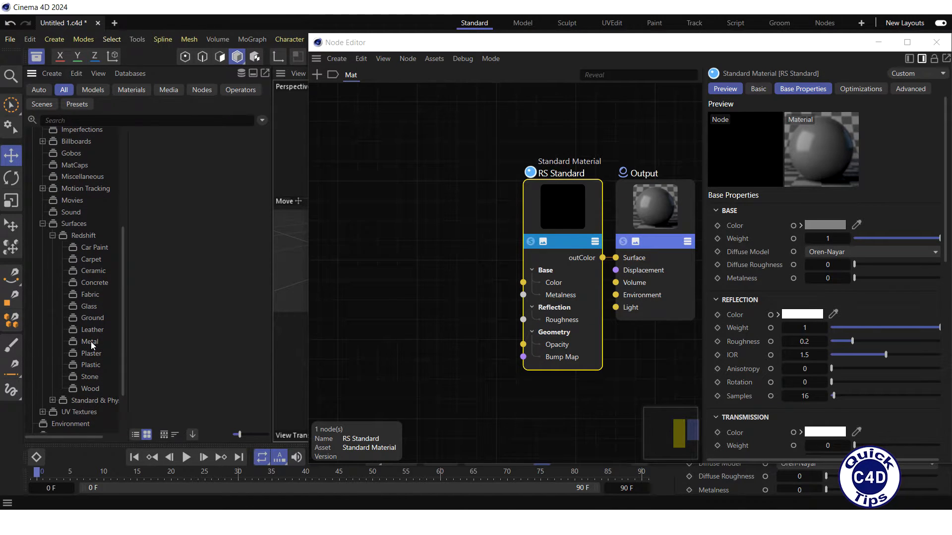
pyautogui.click(89, 341)
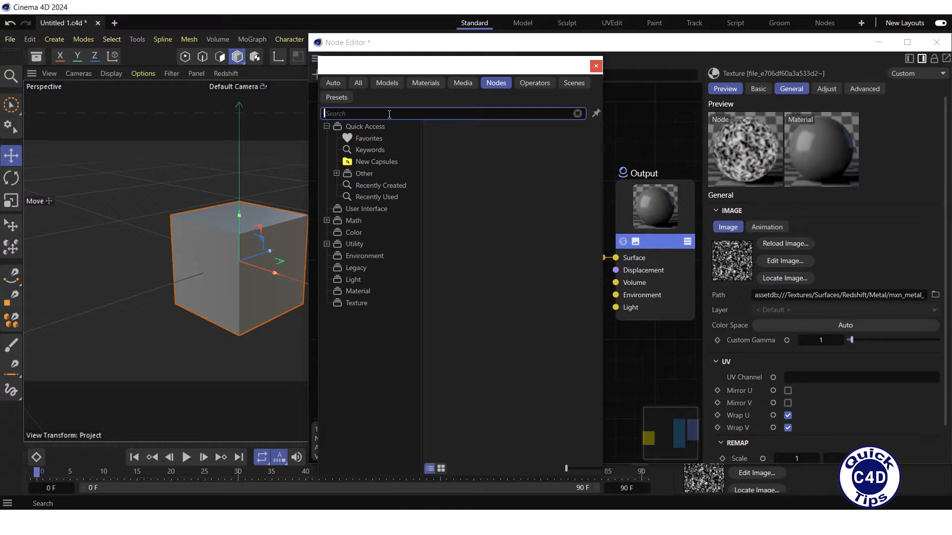
# Search 'bu' in the node browser to add a Bump Map node to the graph
pyautogui.write('bu')
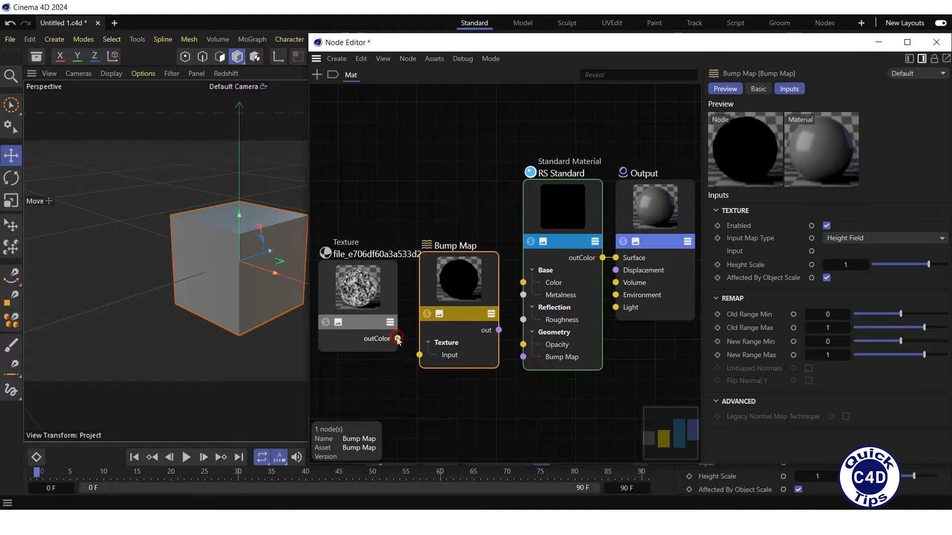
# Wire Texture outColor into Bump Map, and Bump Map out into RS Standard's Bump Map input
pyautogui.moveTo(399, 339); pyautogui.dragTo(417, 354)
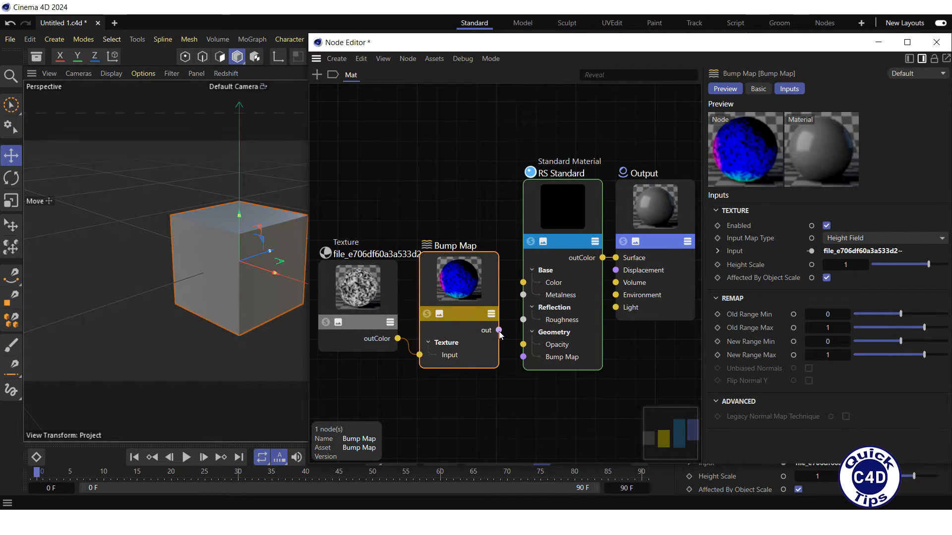
pyautogui.moveTo(497, 330); pyautogui.dragTo(522, 357)
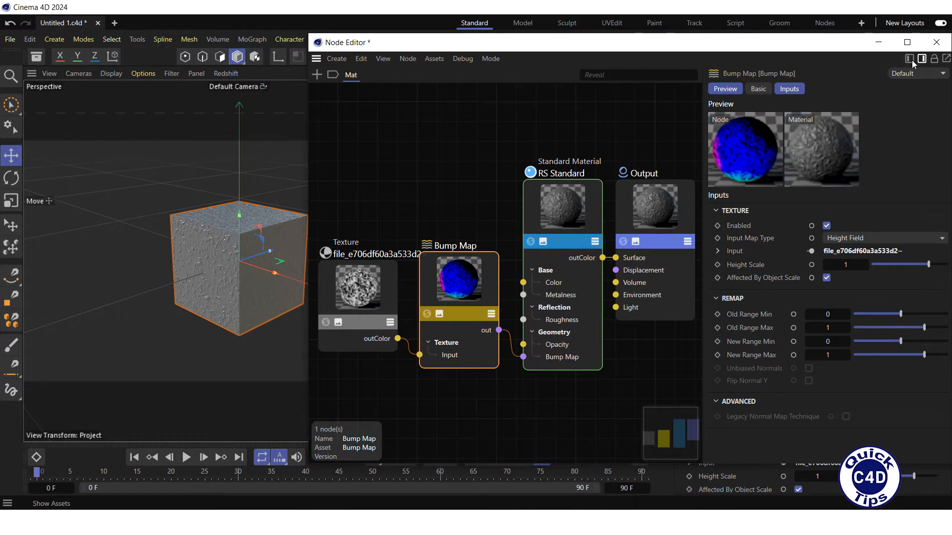
pyautogui.click(936, 42)
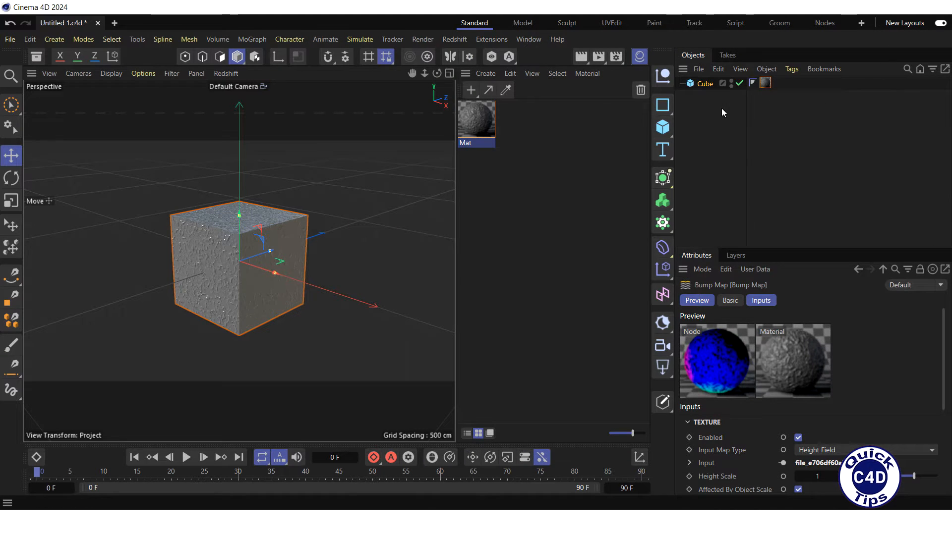
pyautogui.moveTo(465, 75)
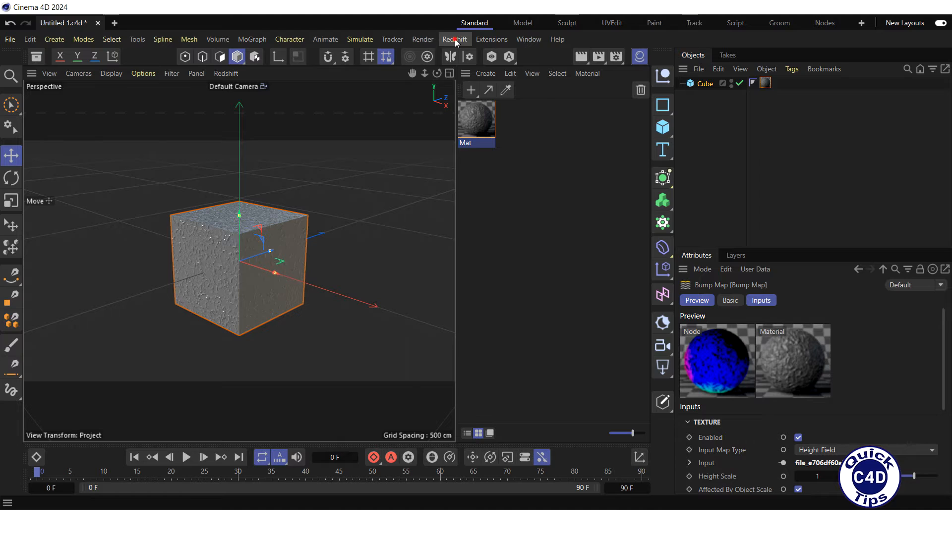
# Launch RS RenderView from the Redshift menu to render the cube interactively
pyautogui.click(454, 40)
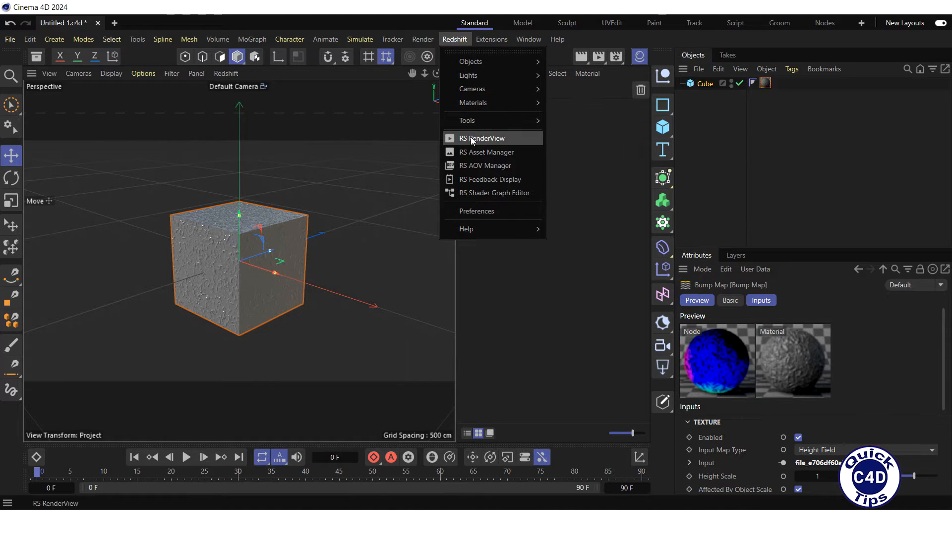
pyautogui.click(482, 138)
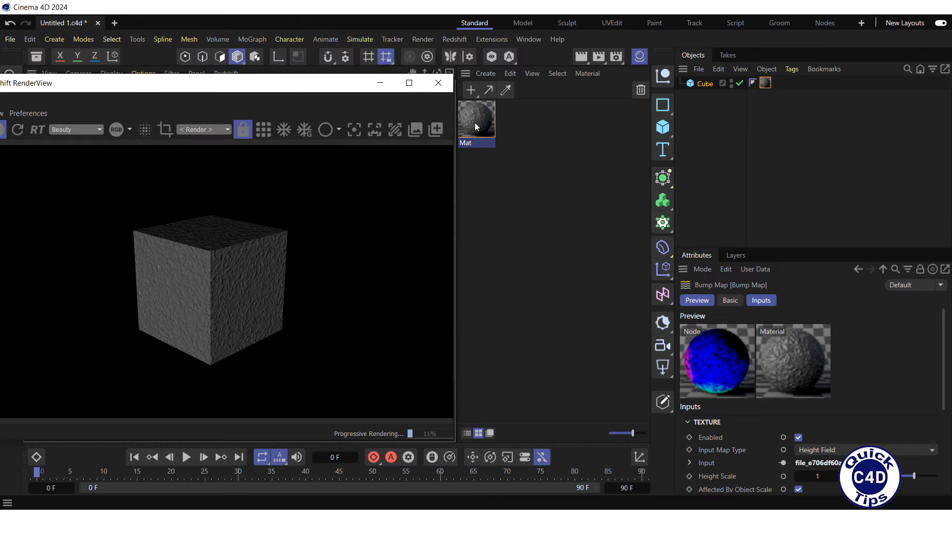
# Maximize the RS RenderView window for a larger render of the bumpy metal cube
pyautogui.doubleClick(477, 119)
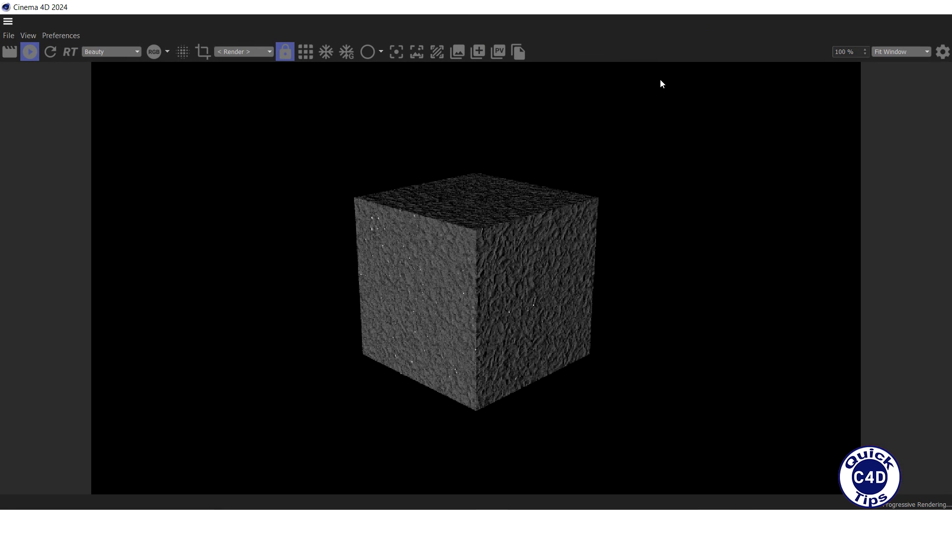
pyautogui.moveTo(713, 113)
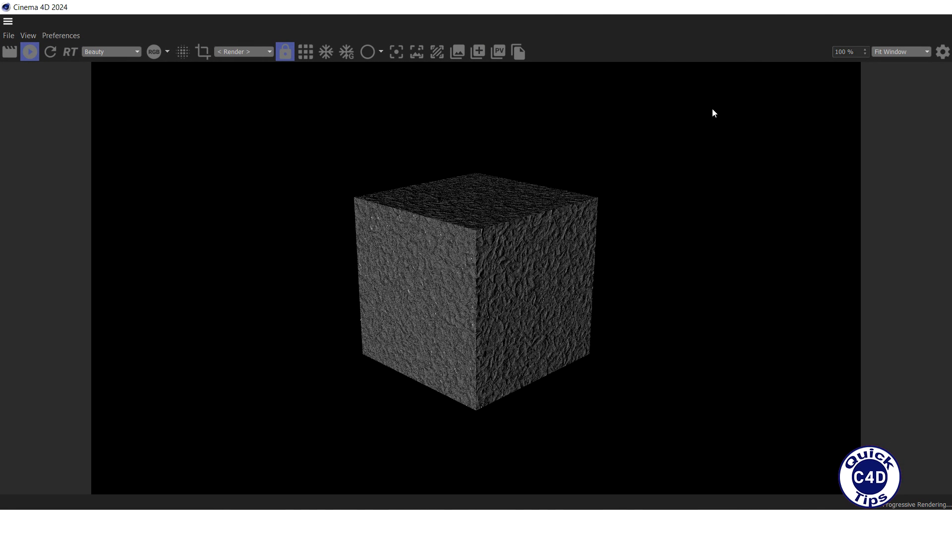